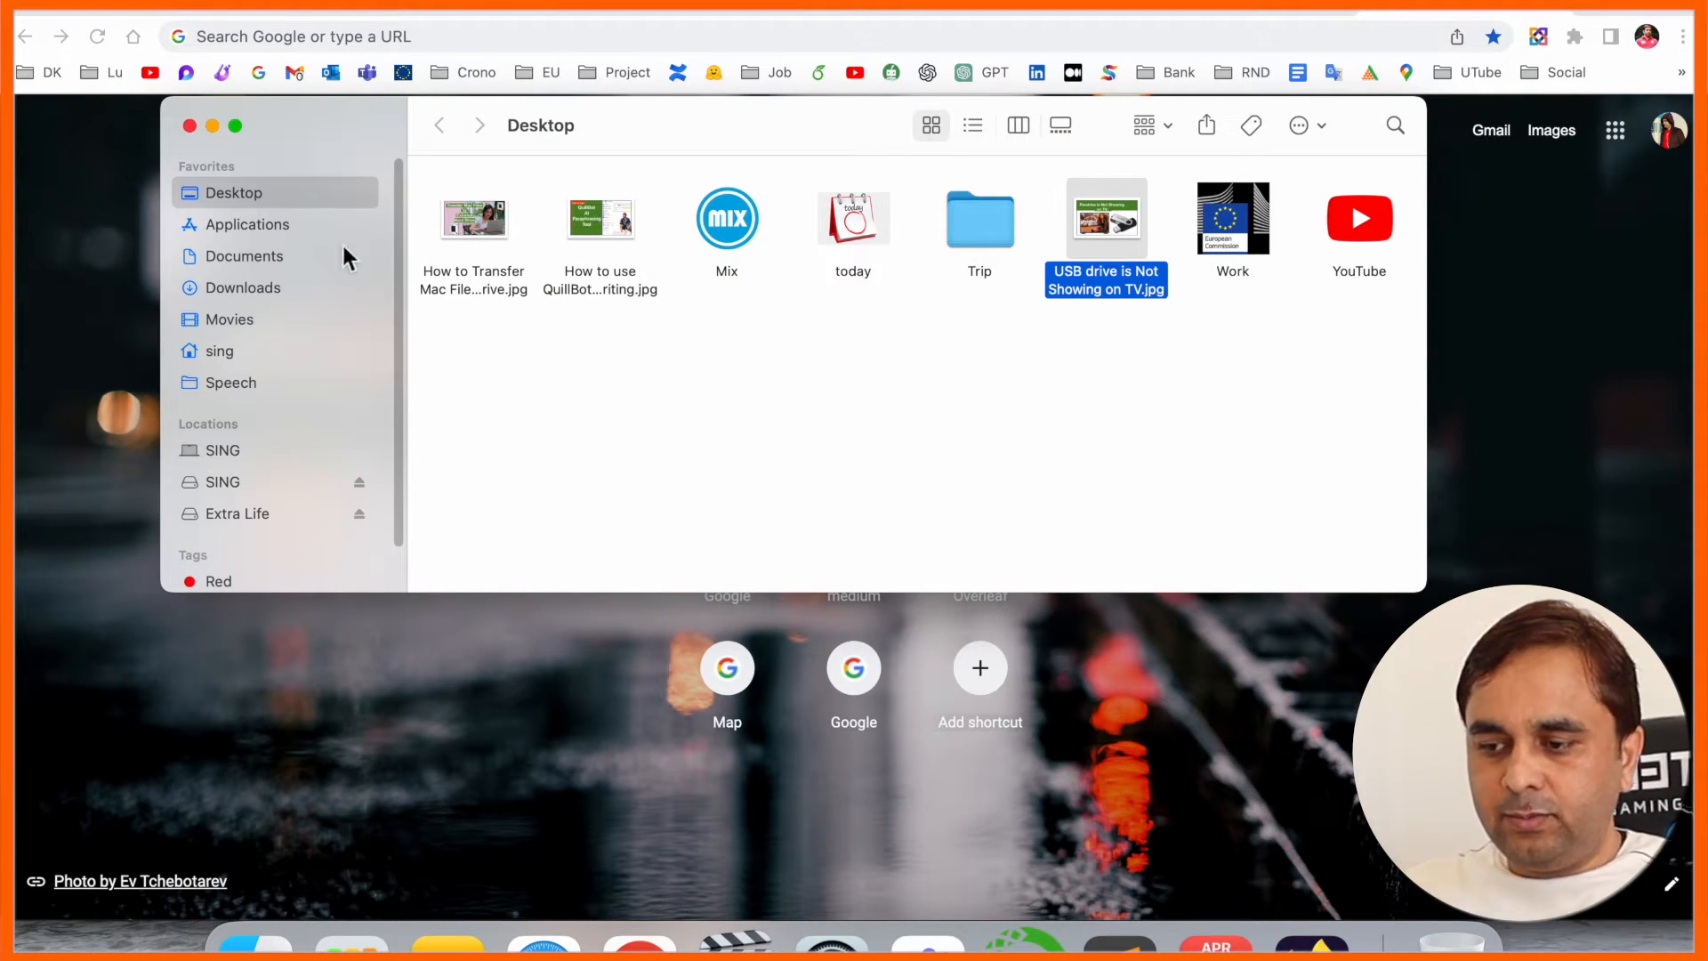
# - Open the SING drive in Finder and enlarge its window
pyautogui.click(222, 481)
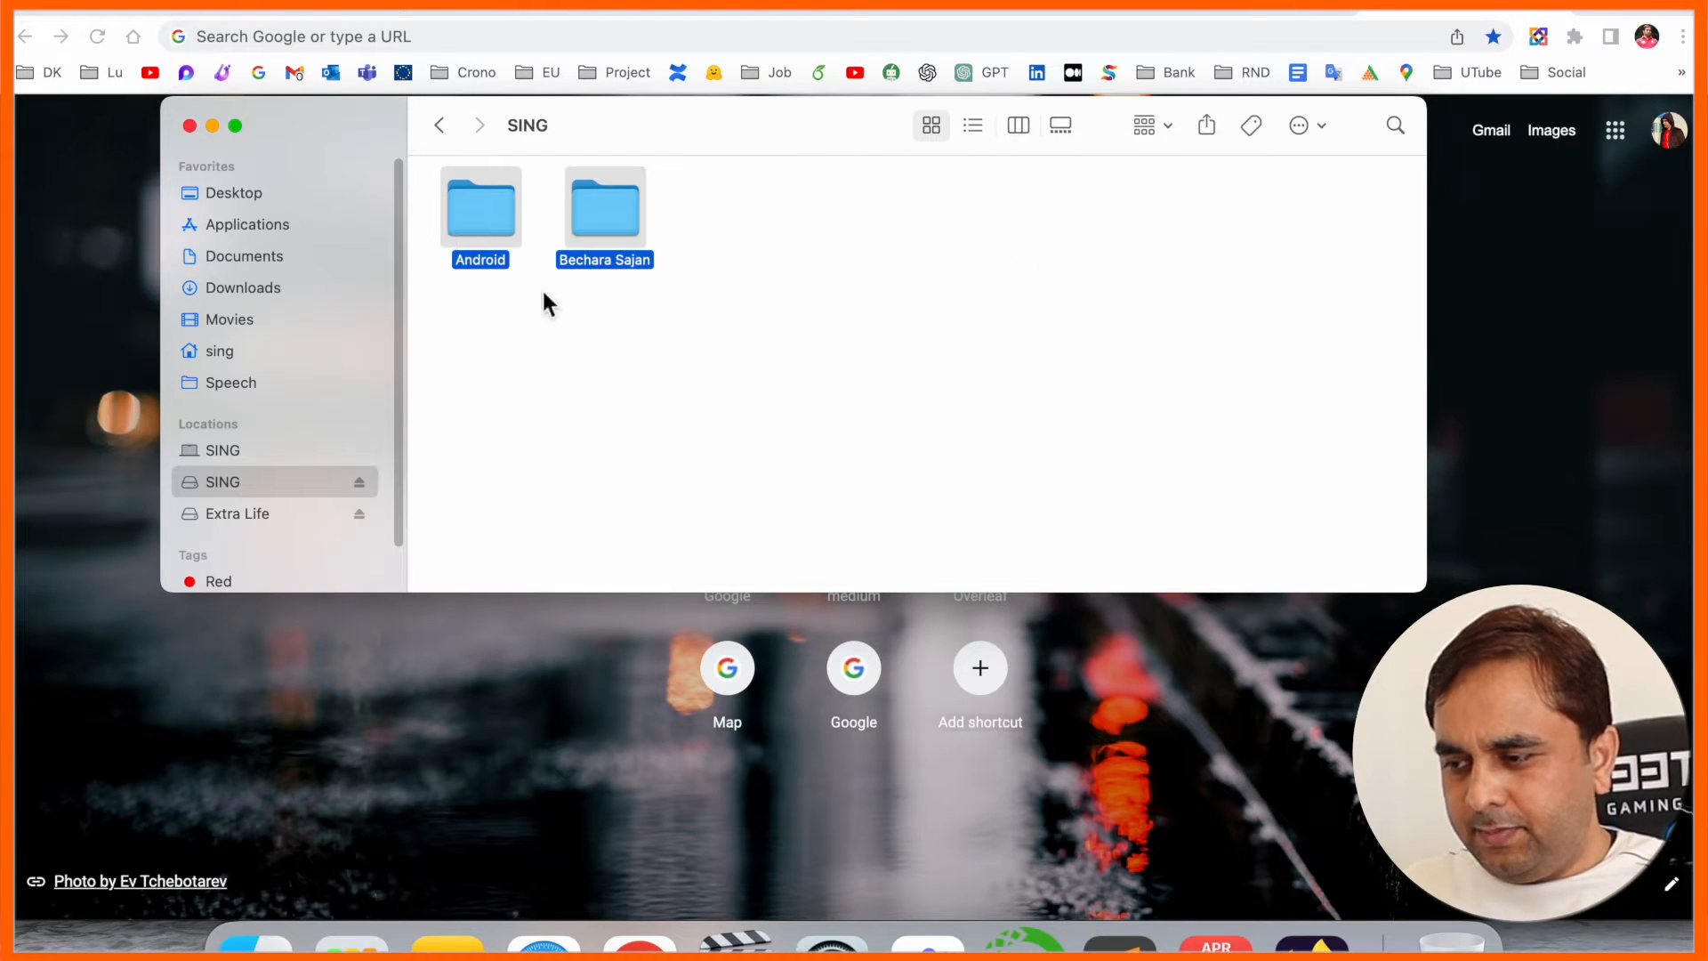
pyautogui.moveTo(565, 314)
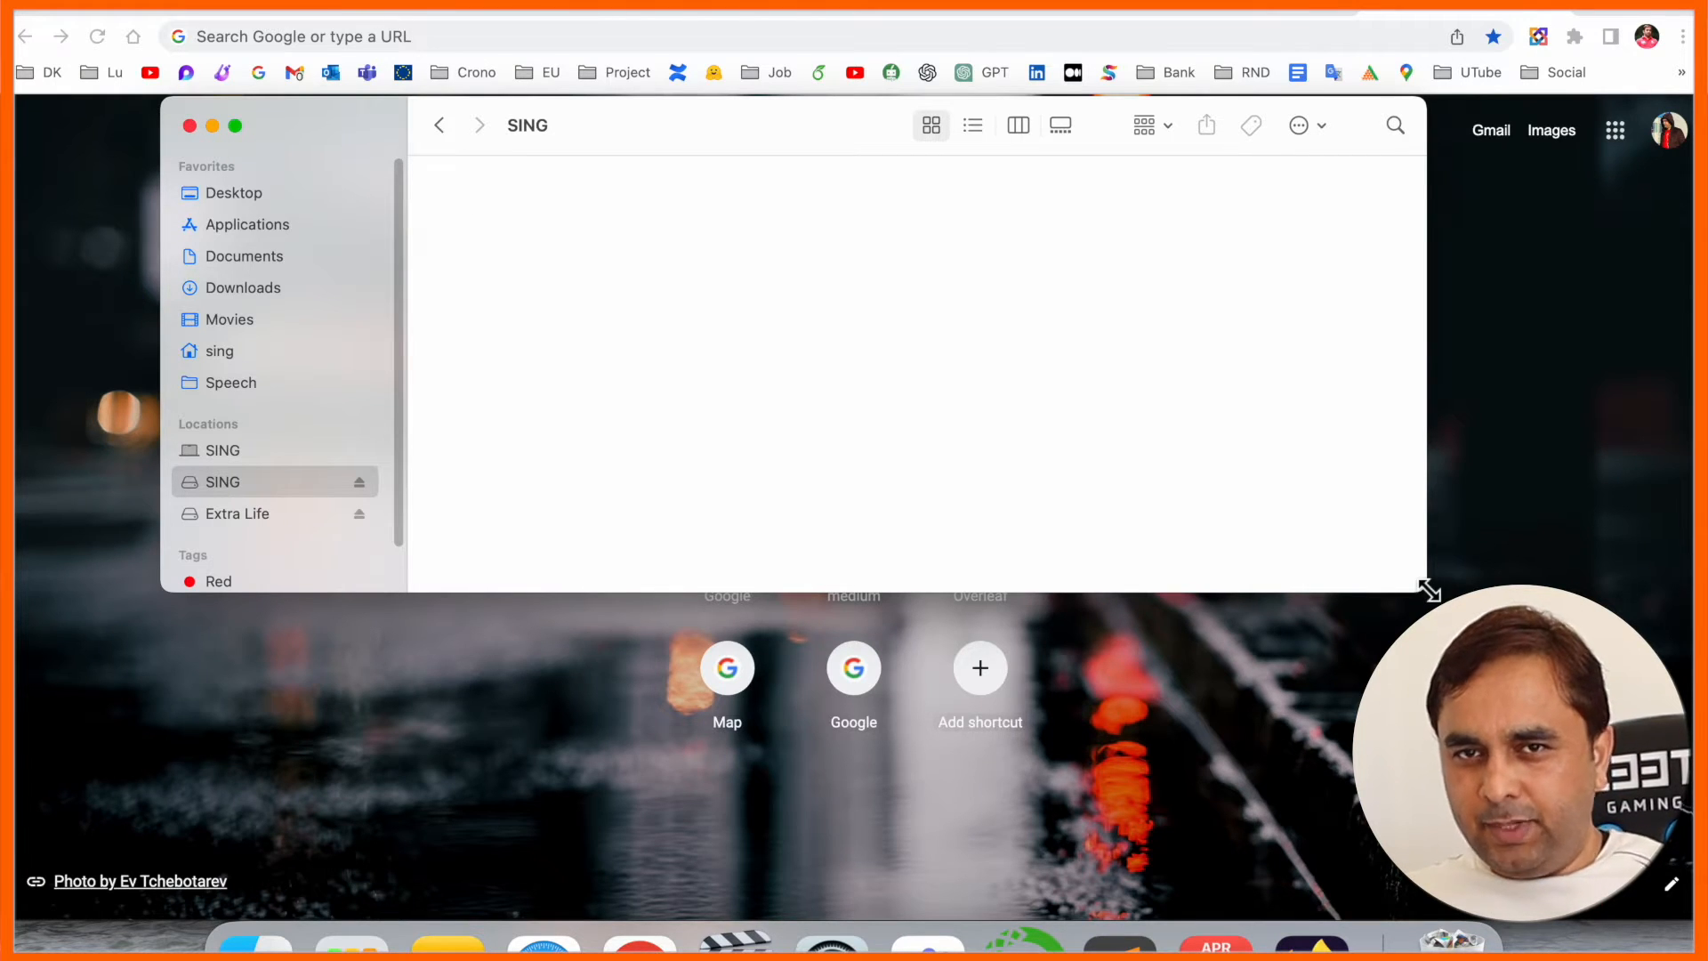
pyautogui.moveTo(1431, 589); pyautogui.dragTo(1384, 752)
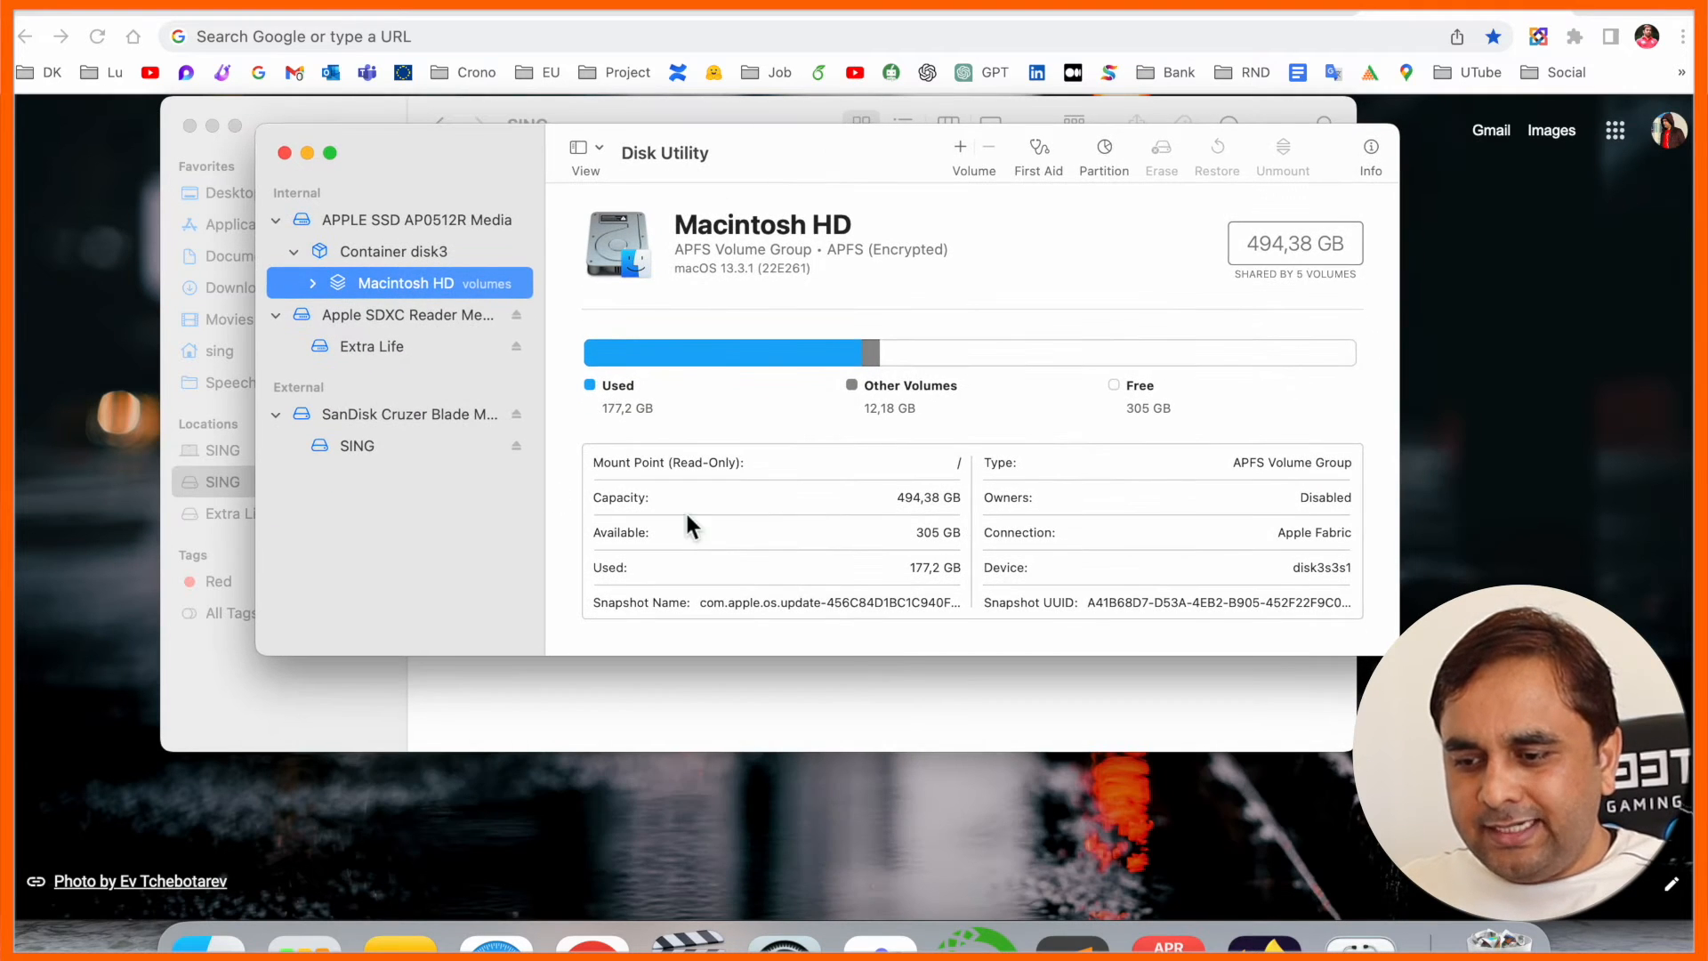
# - Select the SING USB drive under External and start Erase
pyautogui.click(356, 445)
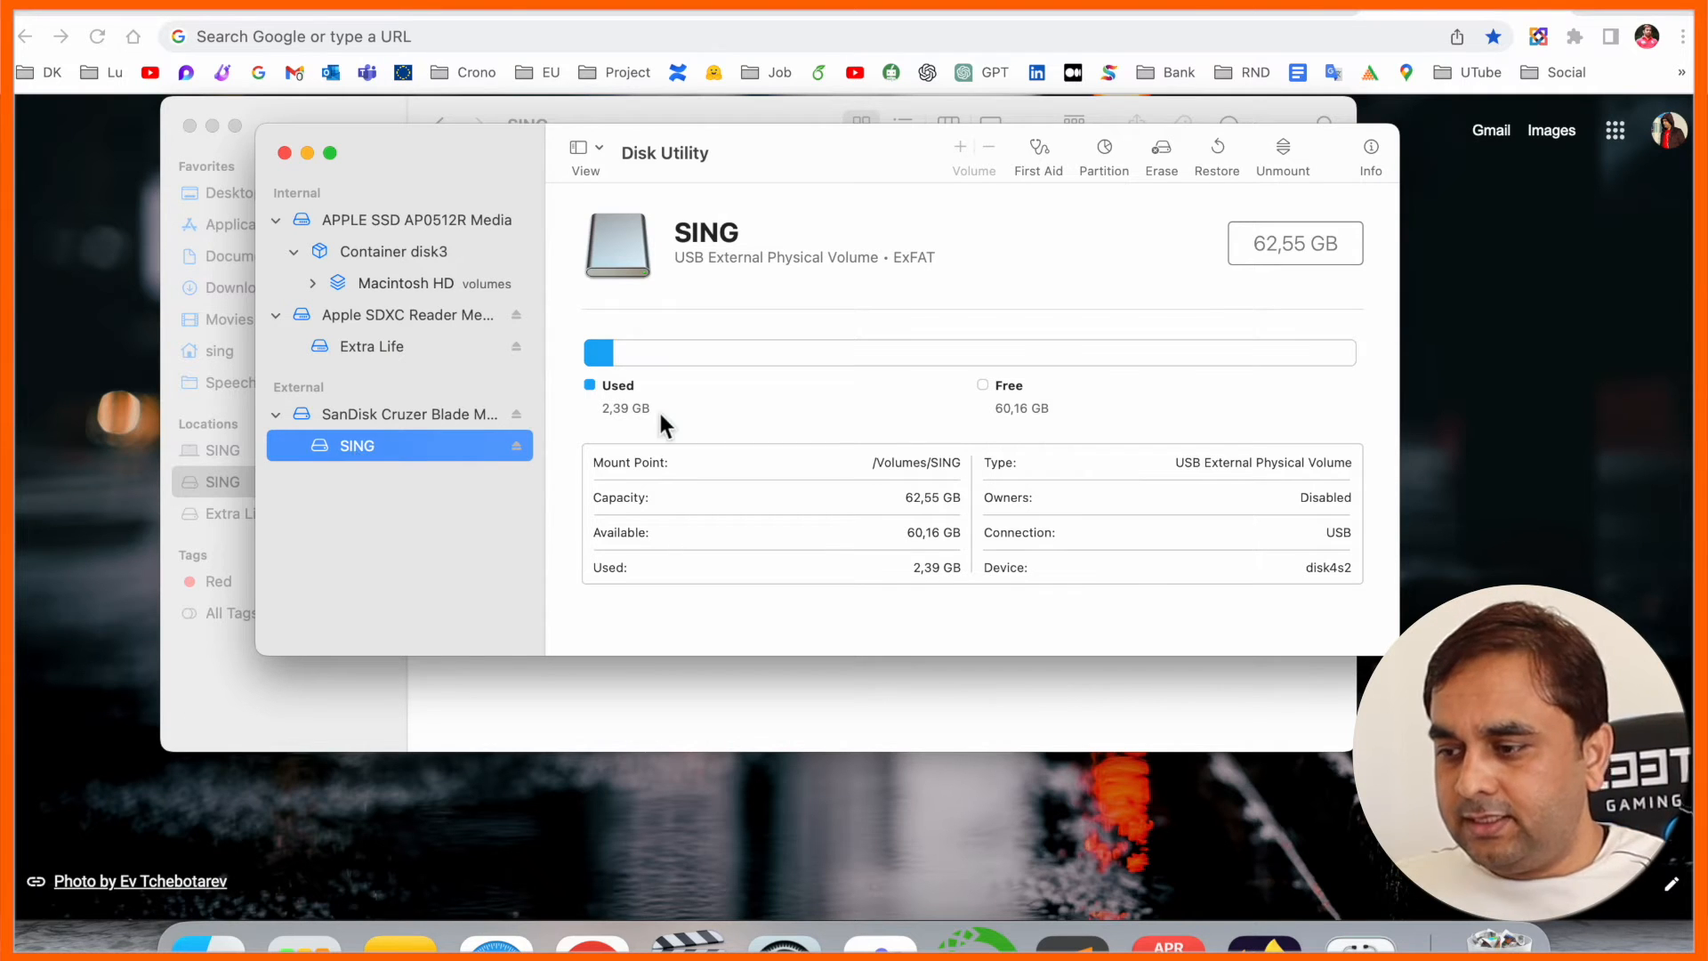
pyautogui.moveTo(408, 480)
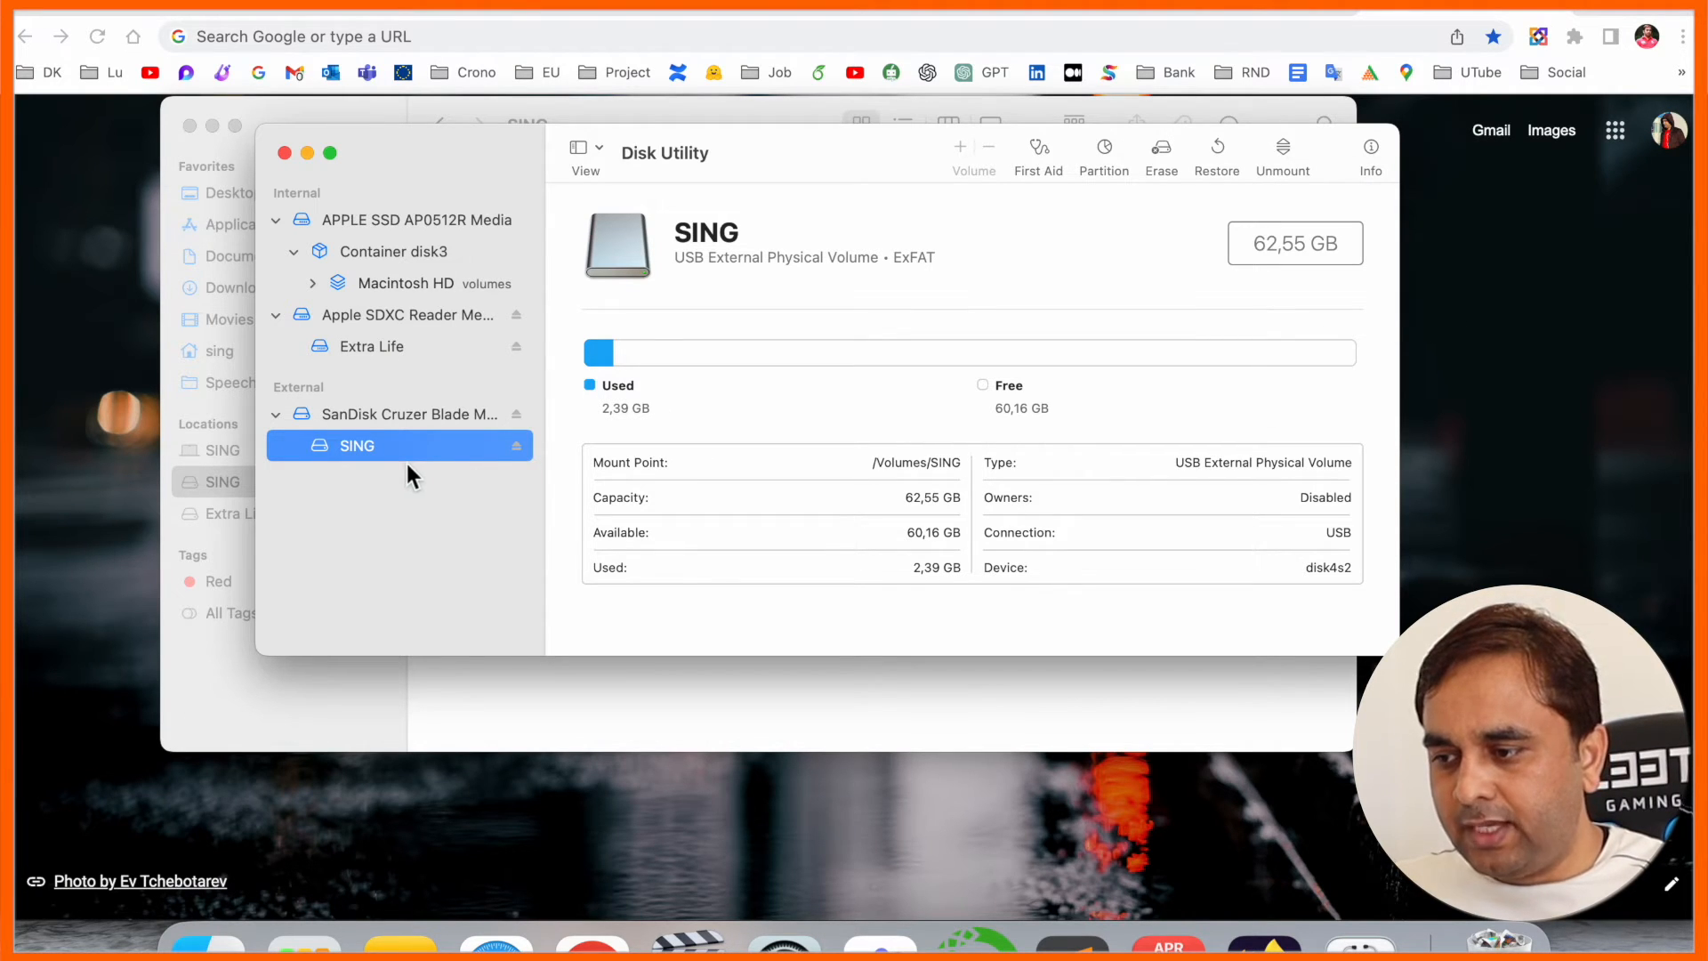
pyautogui.click(1160, 145)
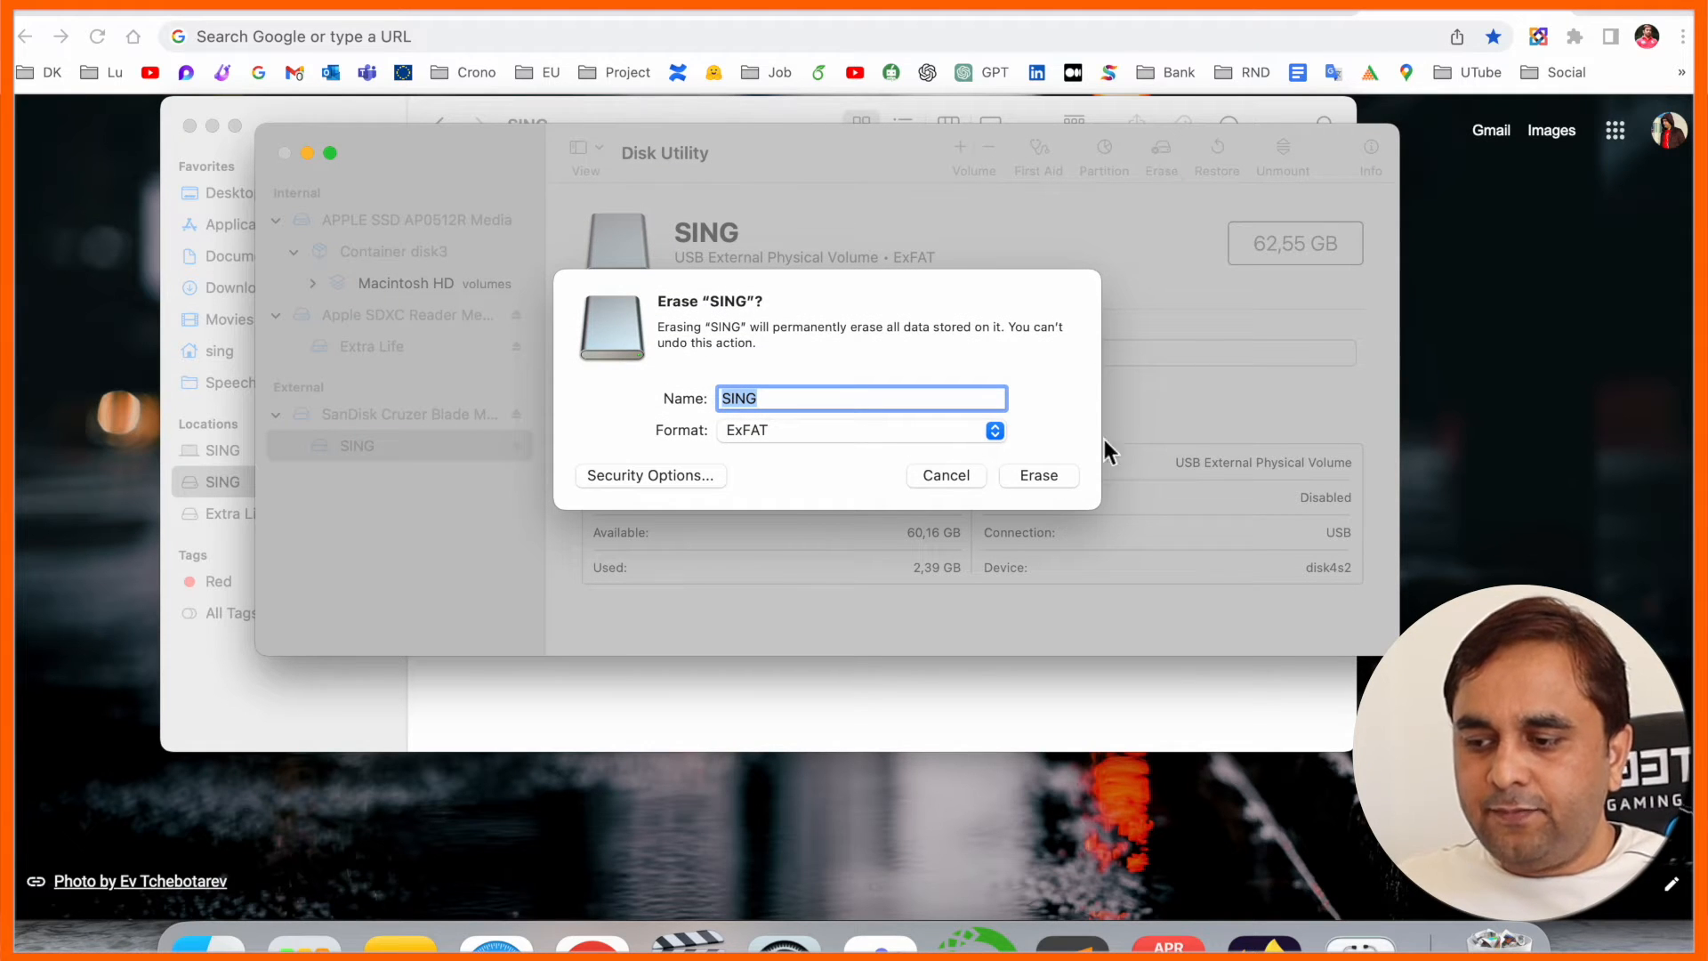
# - Erase SING with ExFAT format, confirm, and dismiss the success notice
pyautogui.click(859, 429)
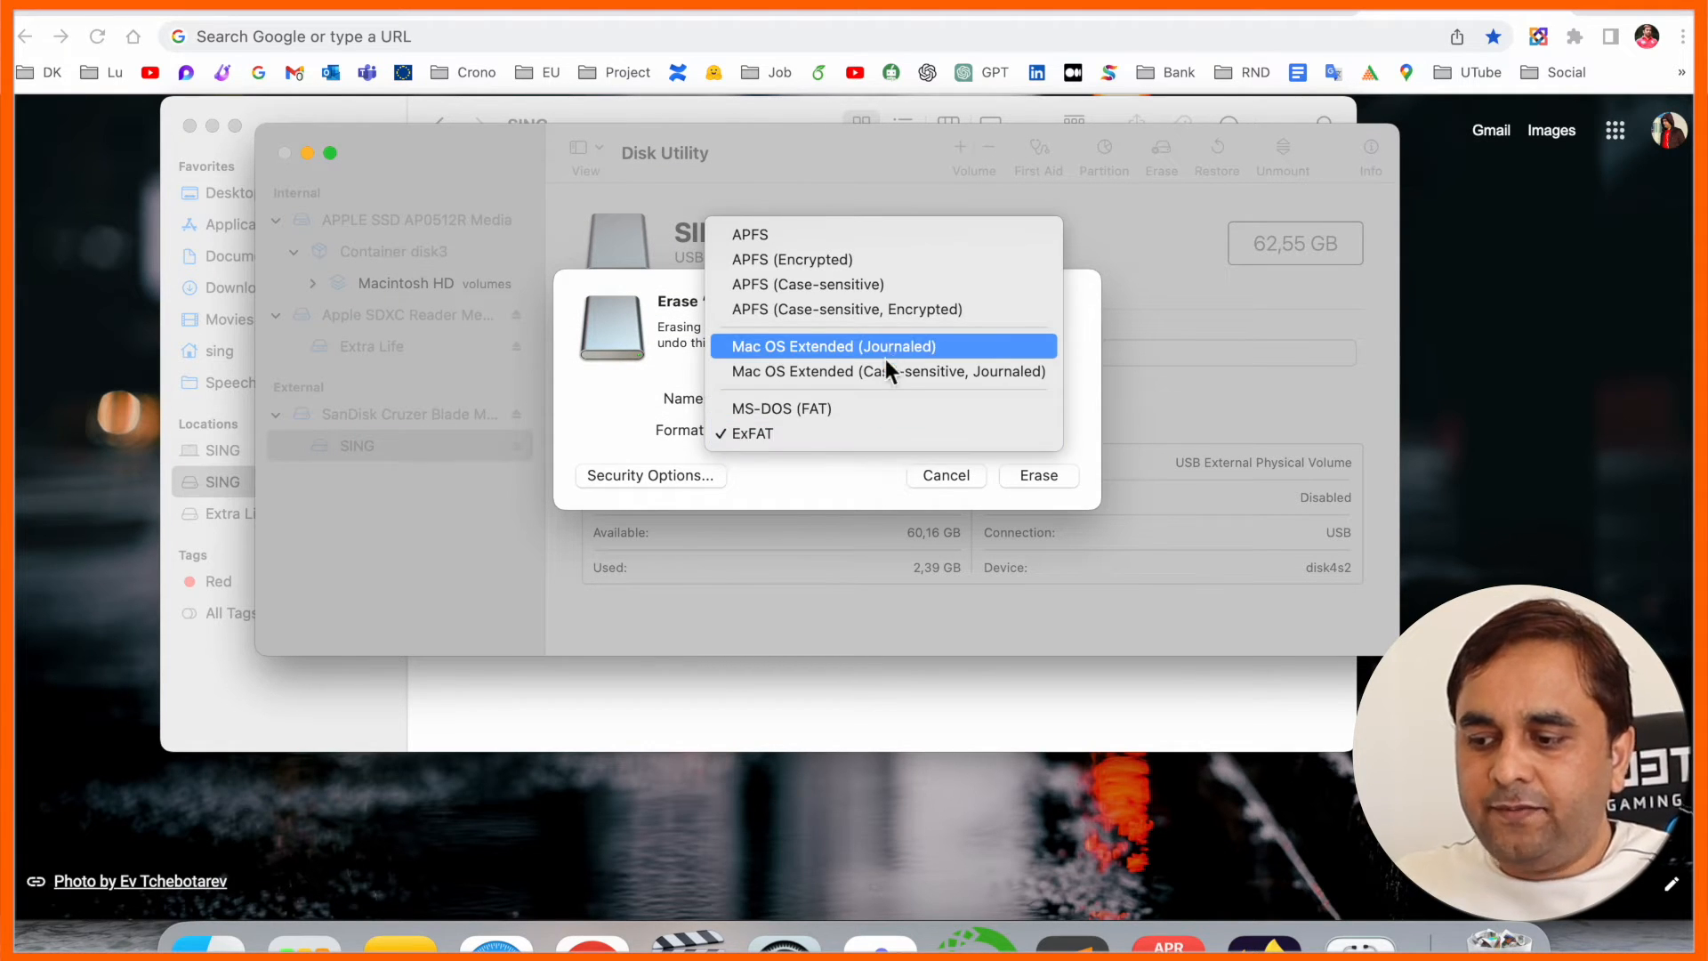
pyautogui.click(831, 346)
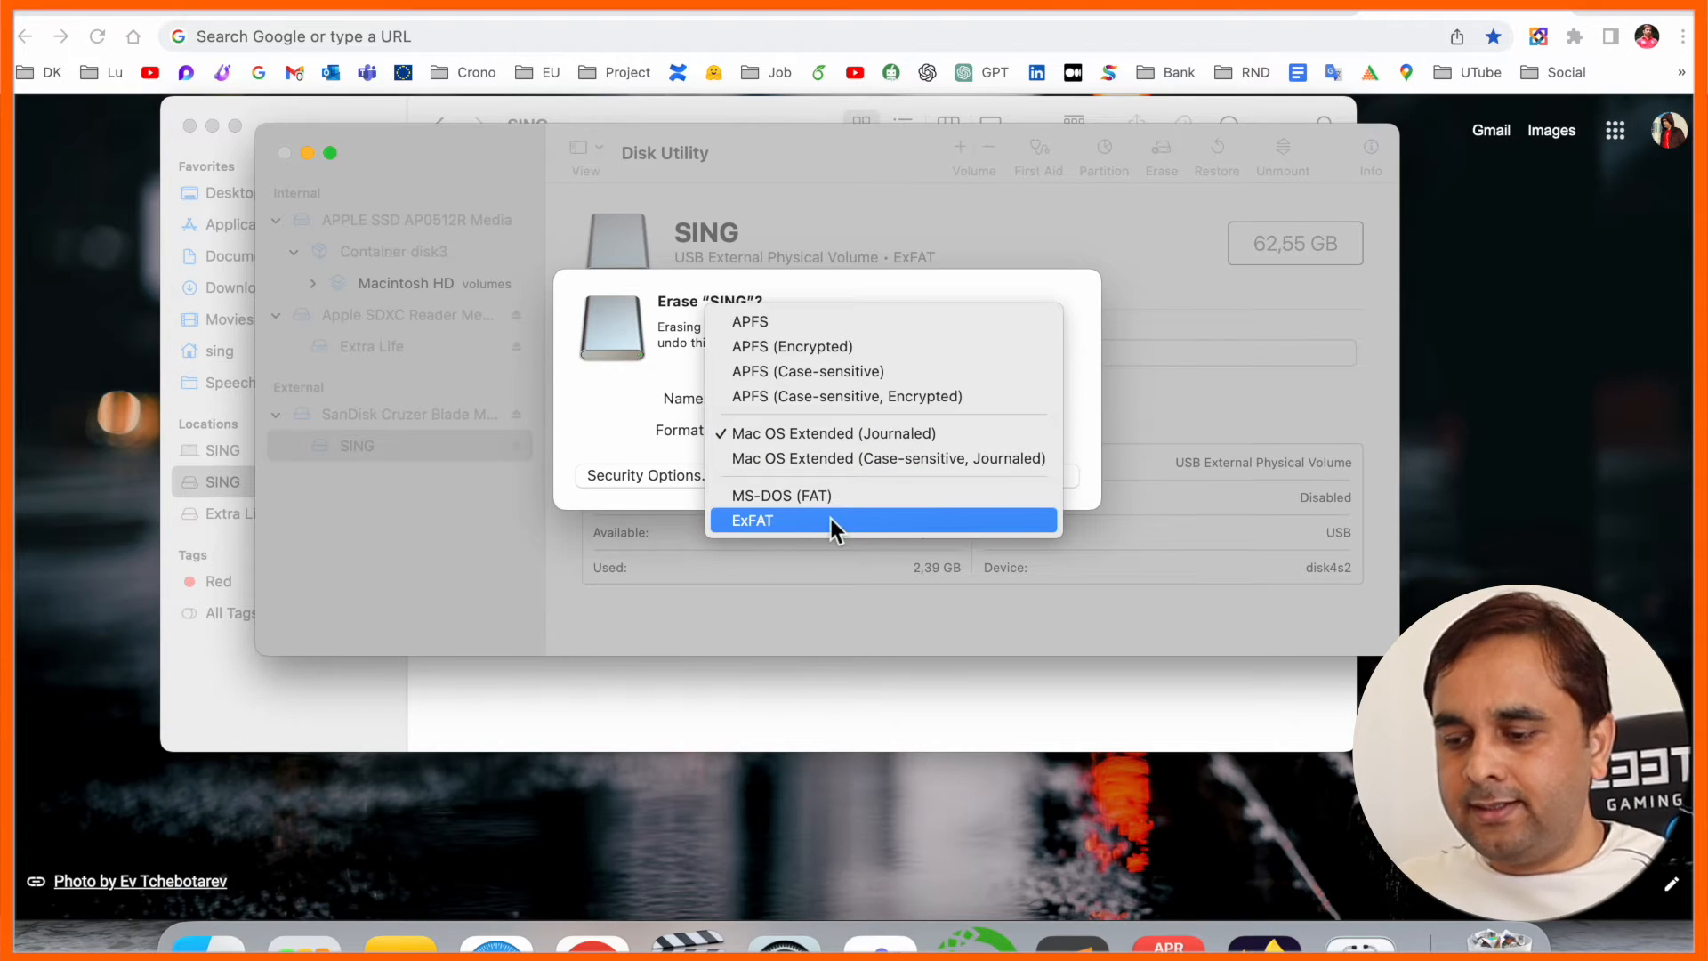
pyautogui.click(752, 520)
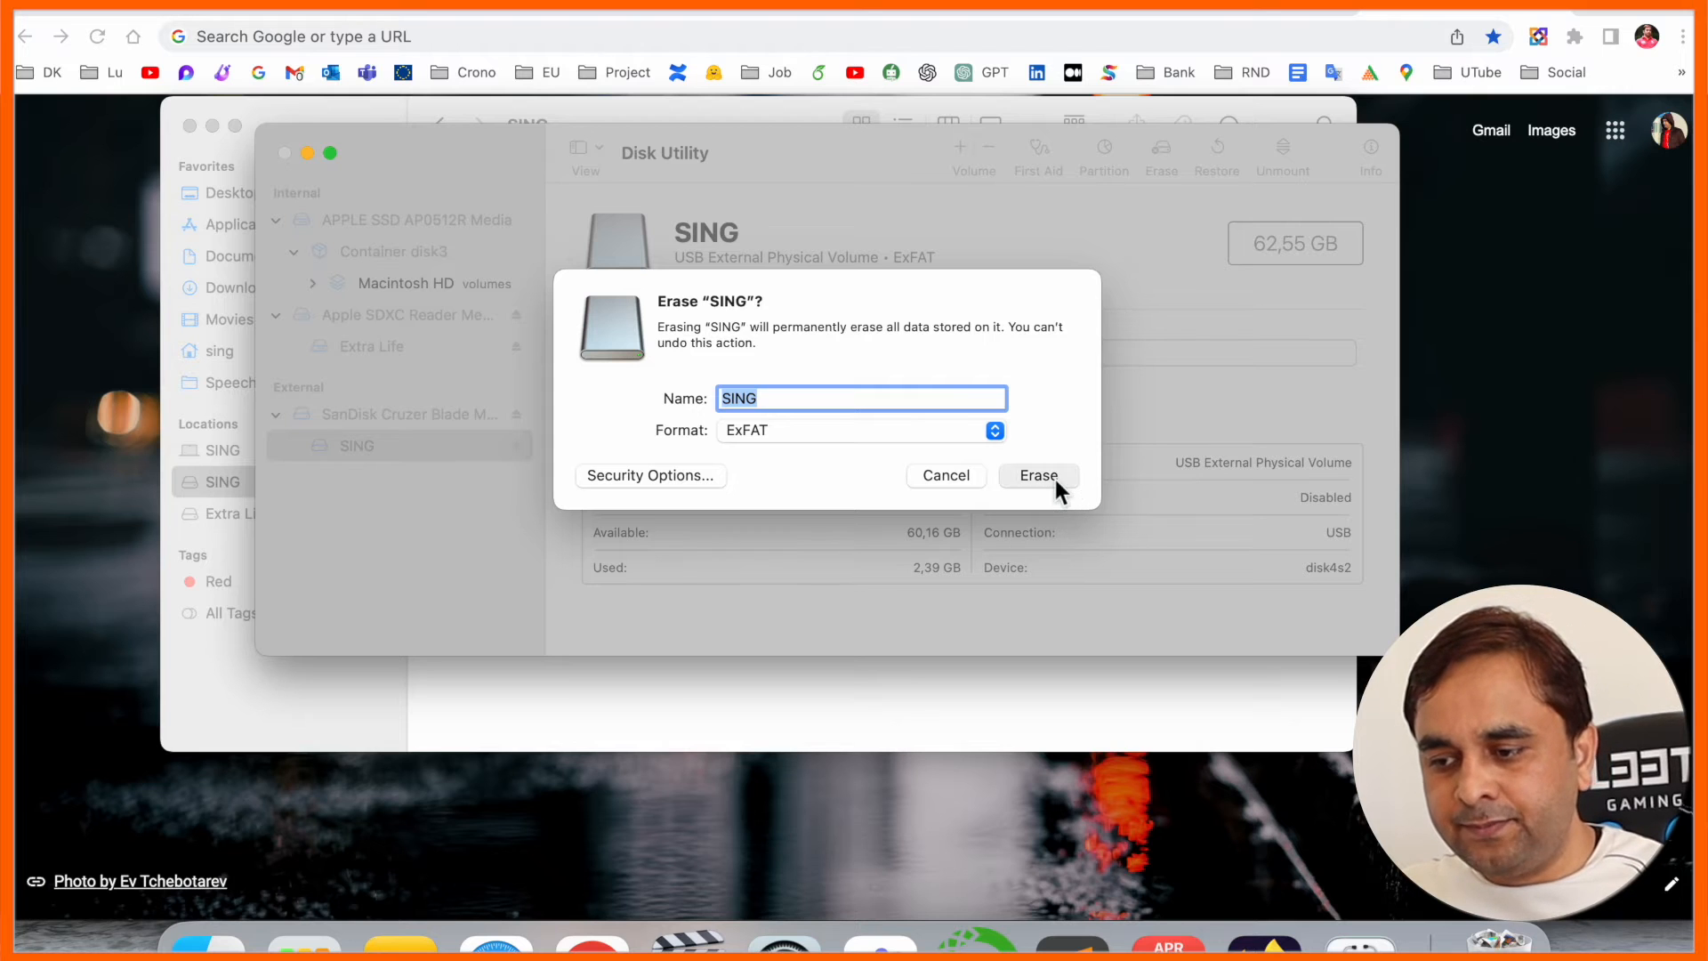
pyautogui.click(1035, 475)
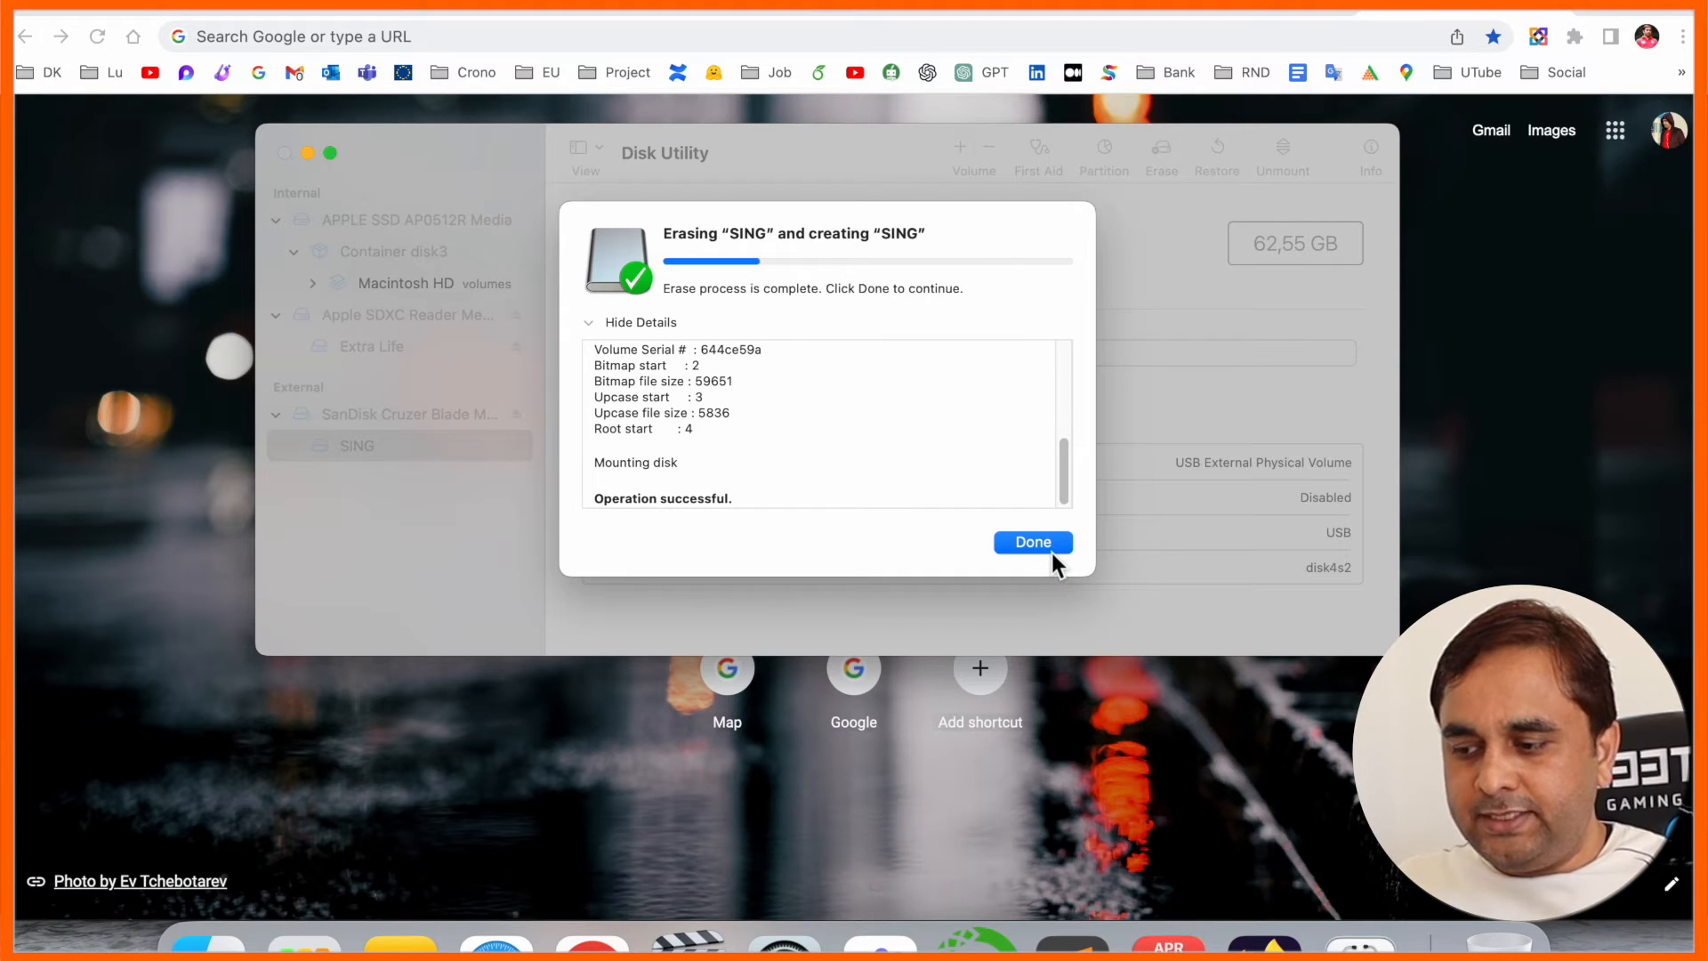
pyautogui.click(1030, 542)
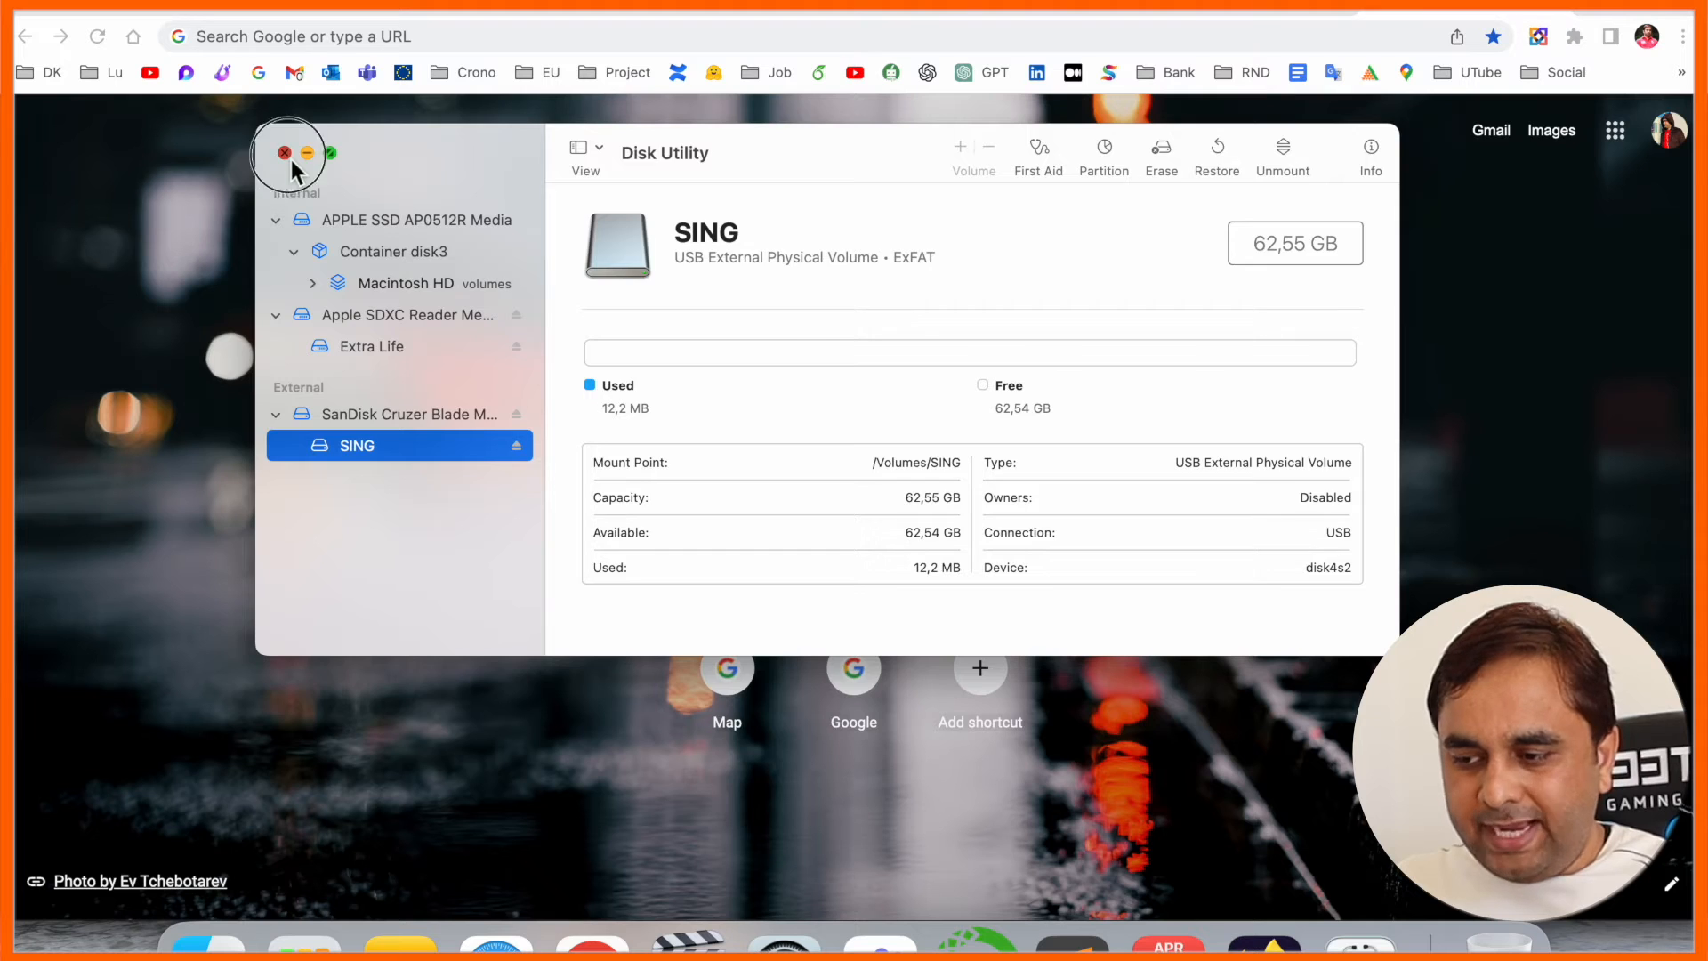
# - Close Disk Utility and show the Downloads folder containing Citadel E02.mkv
pyautogui.click(283, 152)
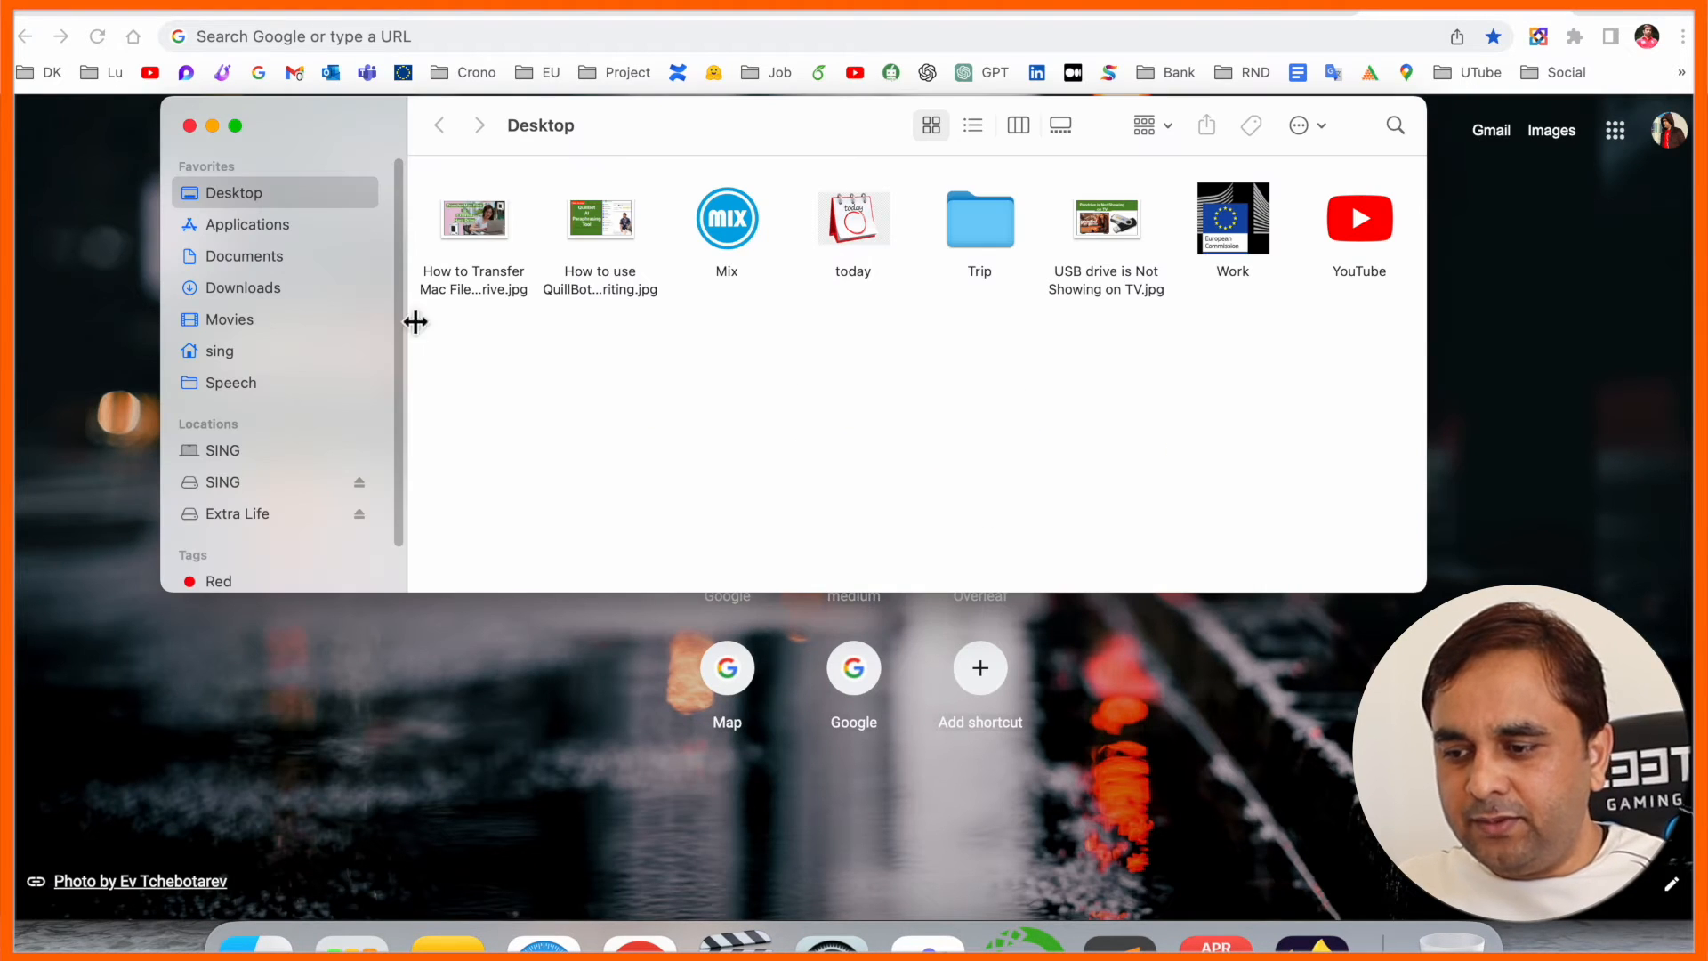
pyautogui.click(246, 287)
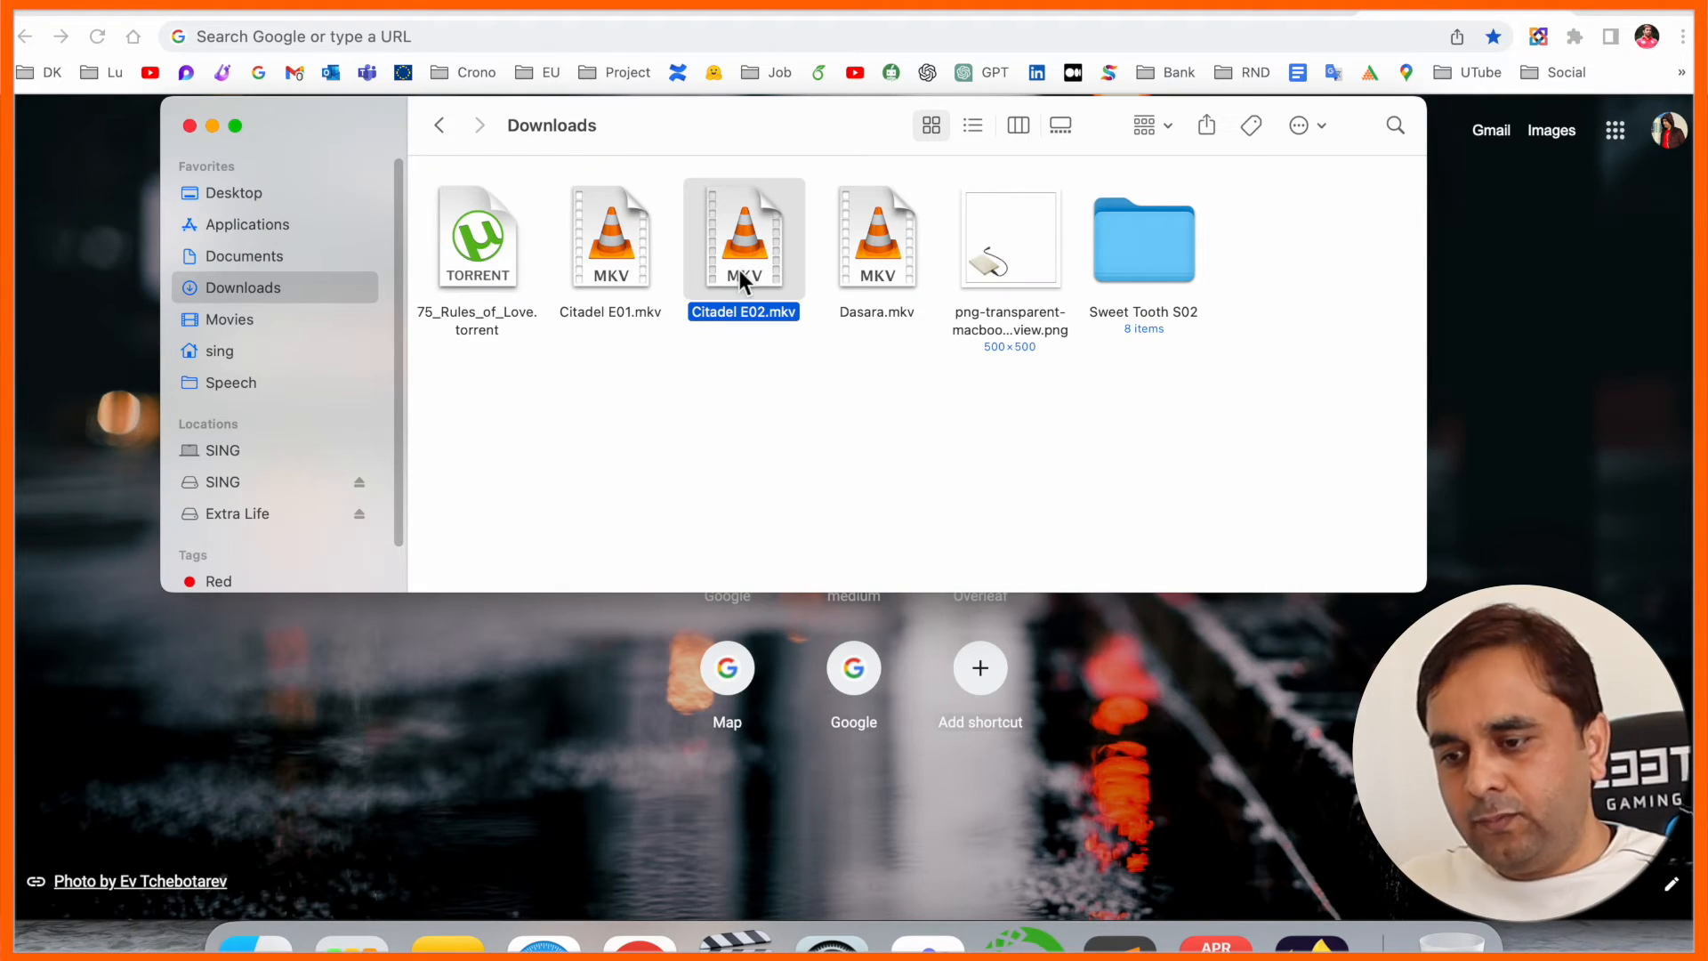
pyautogui.moveTo(180, 450)
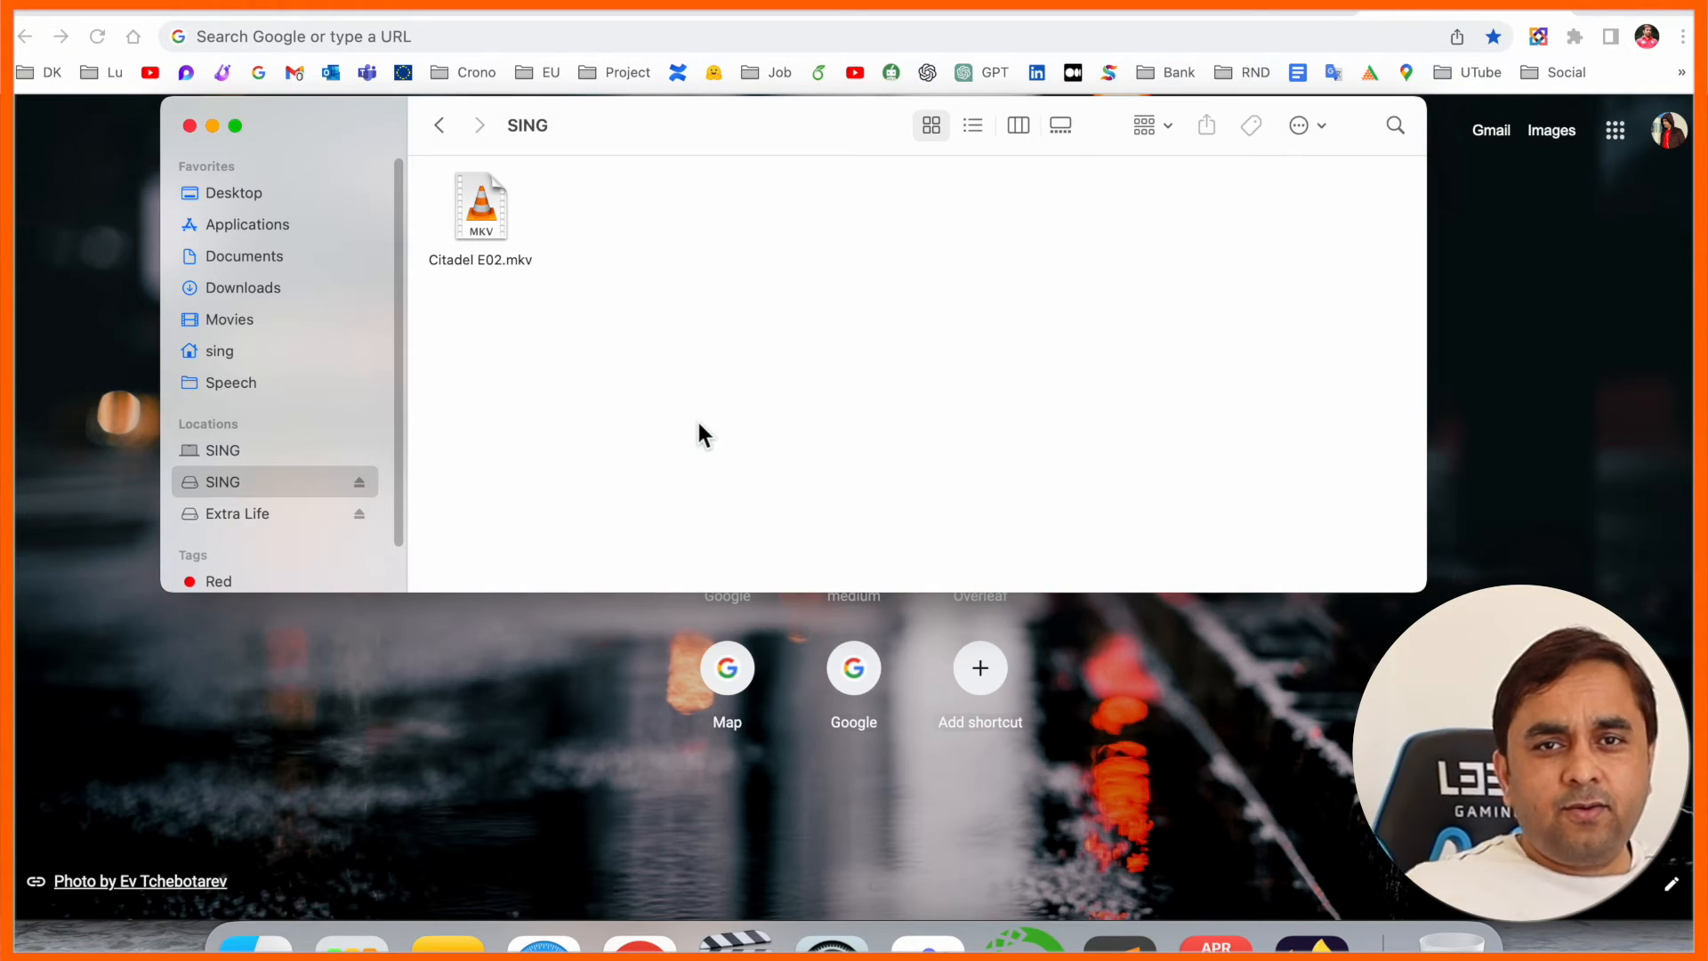
pyautogui.moveTo(872, 392)
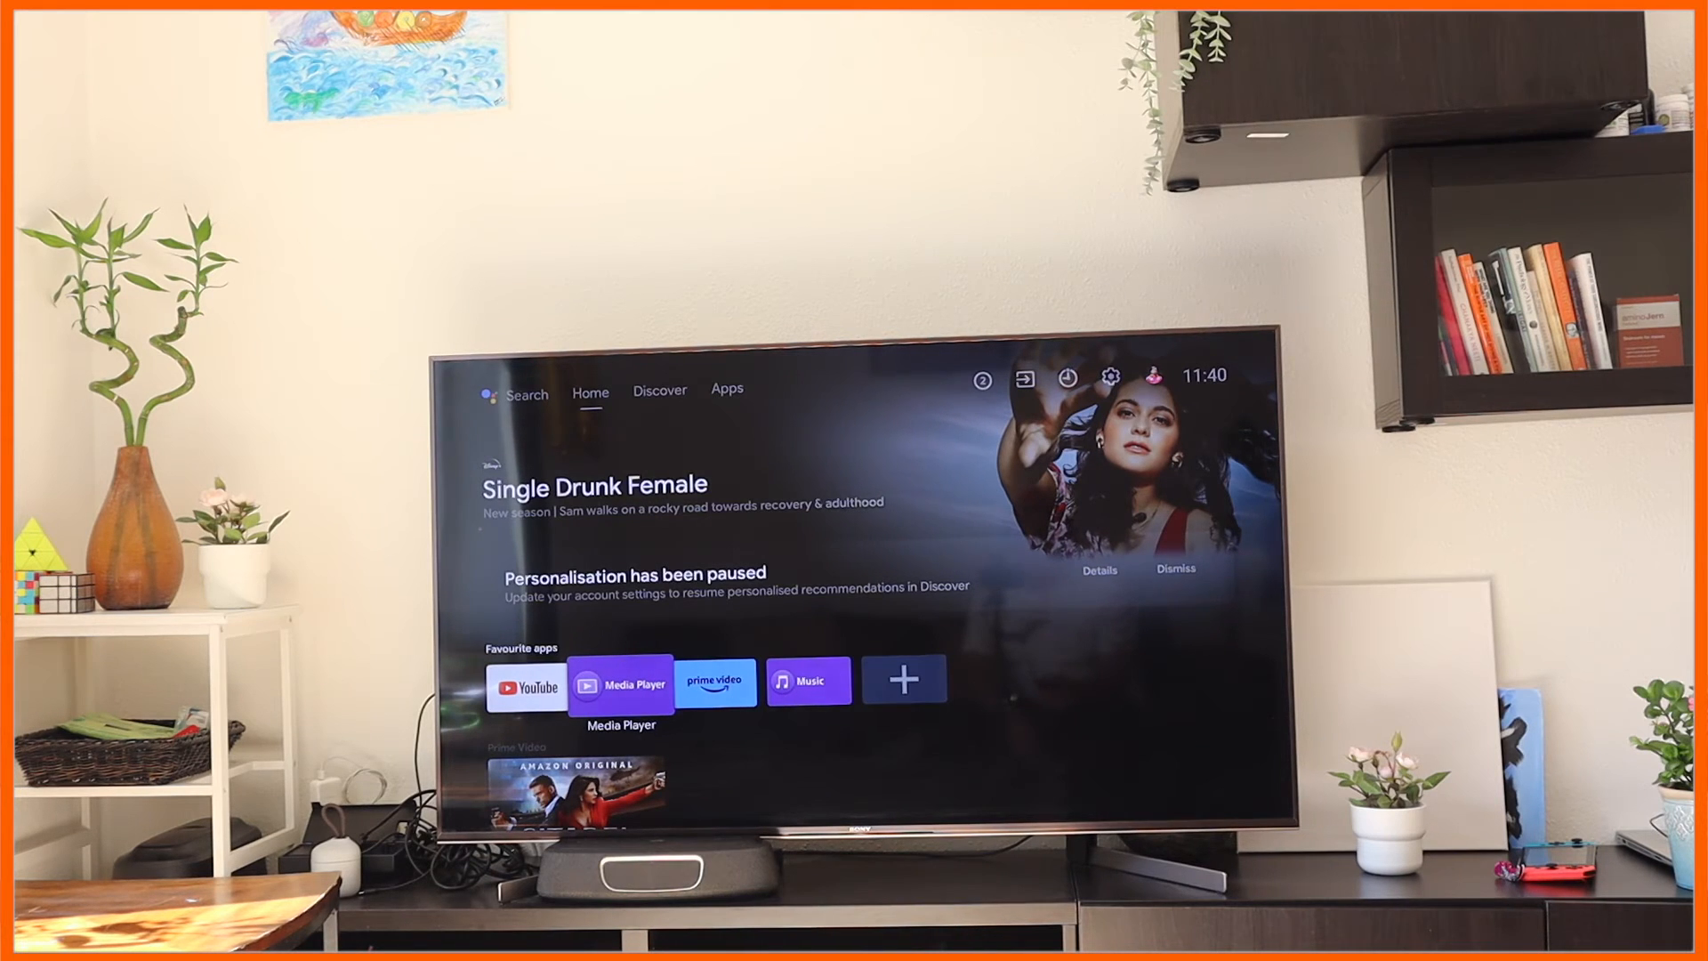
# - Play Citadel E02.mkv from SING in Media Player and dismiss the overlay
pyautogui.click(620, 679)
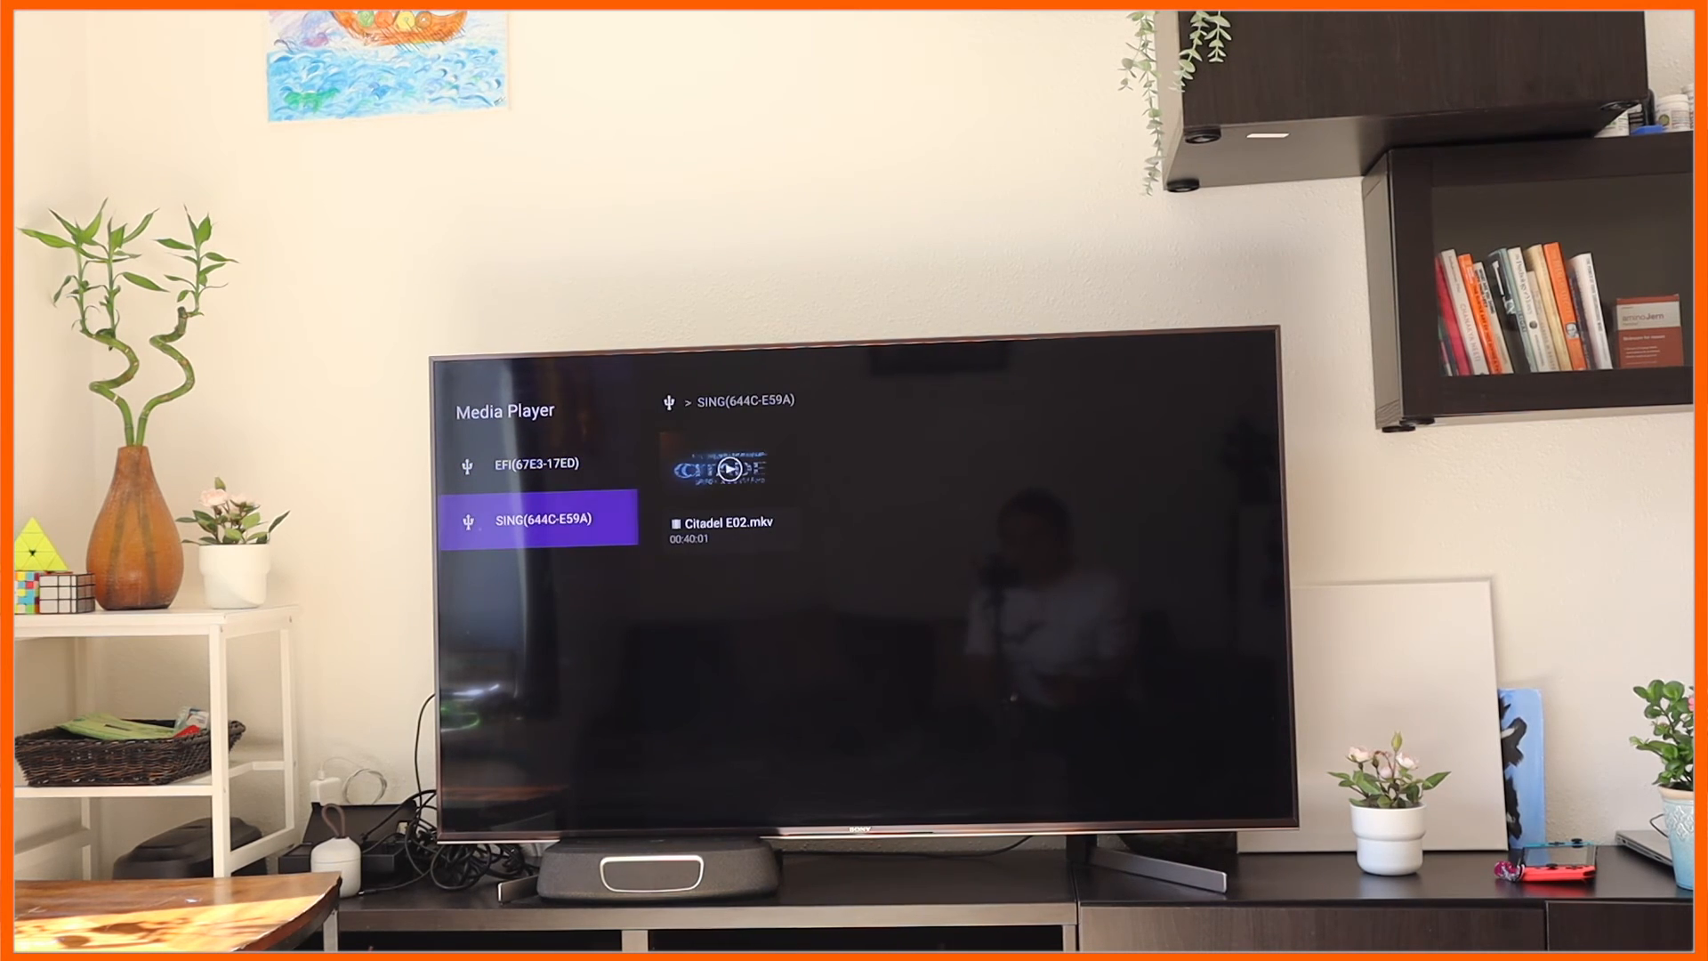
pyautogui.click(724, 471)
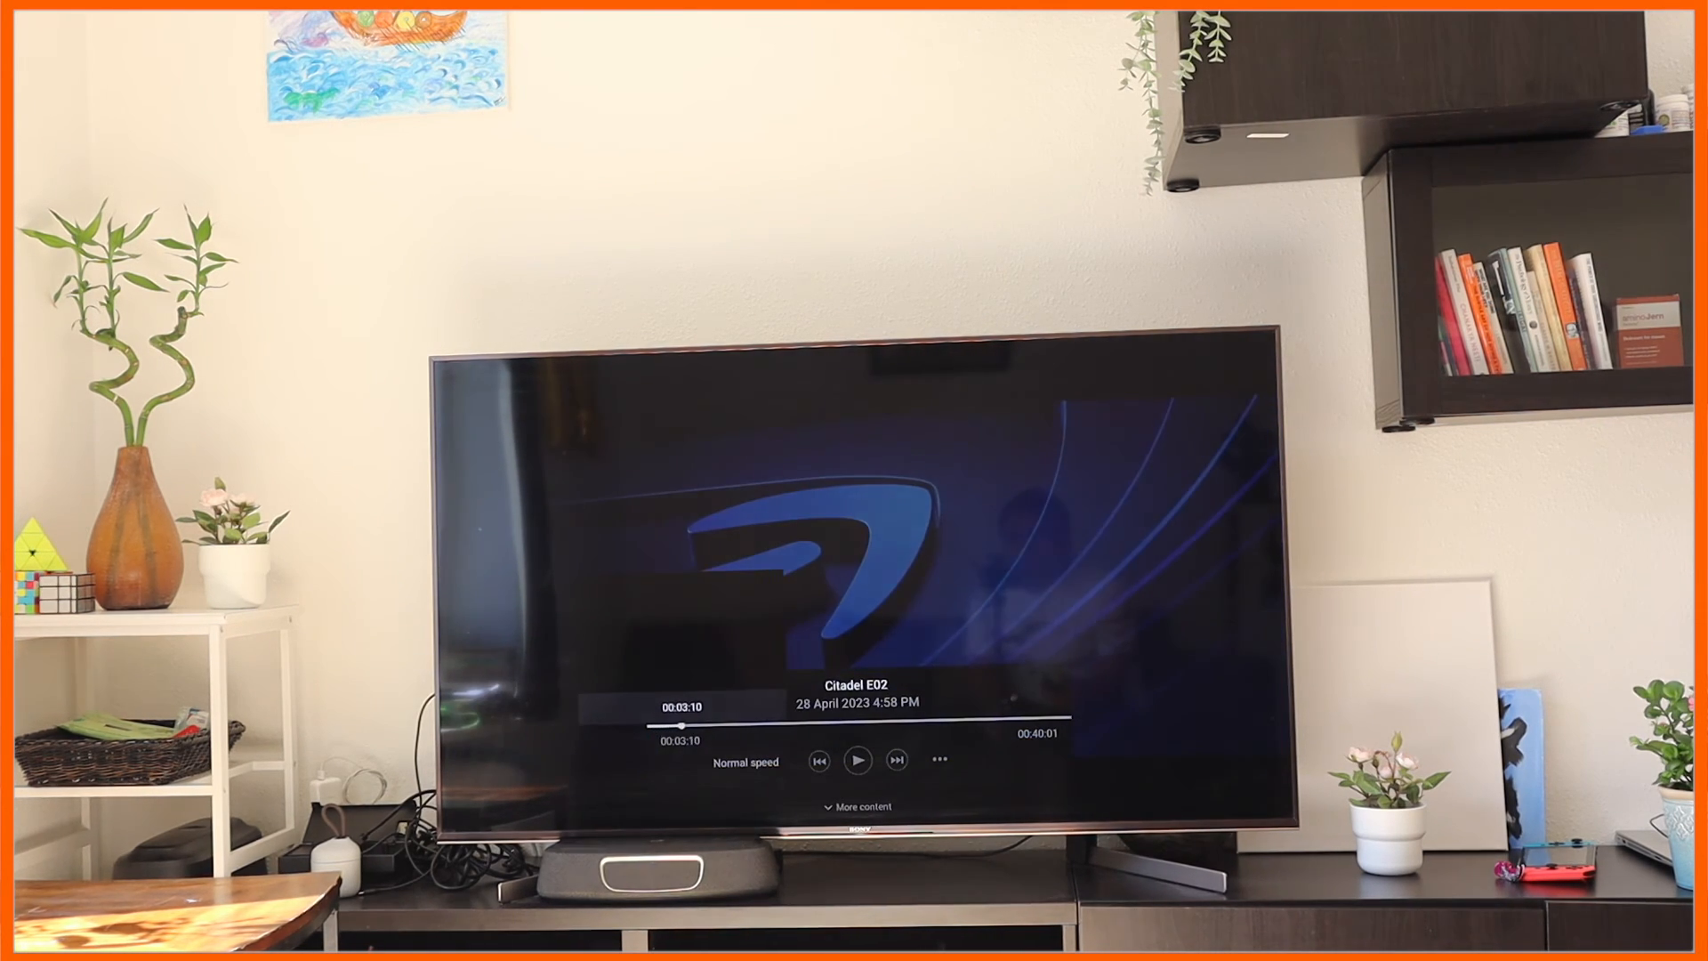
pyautogui.click(857, 759)
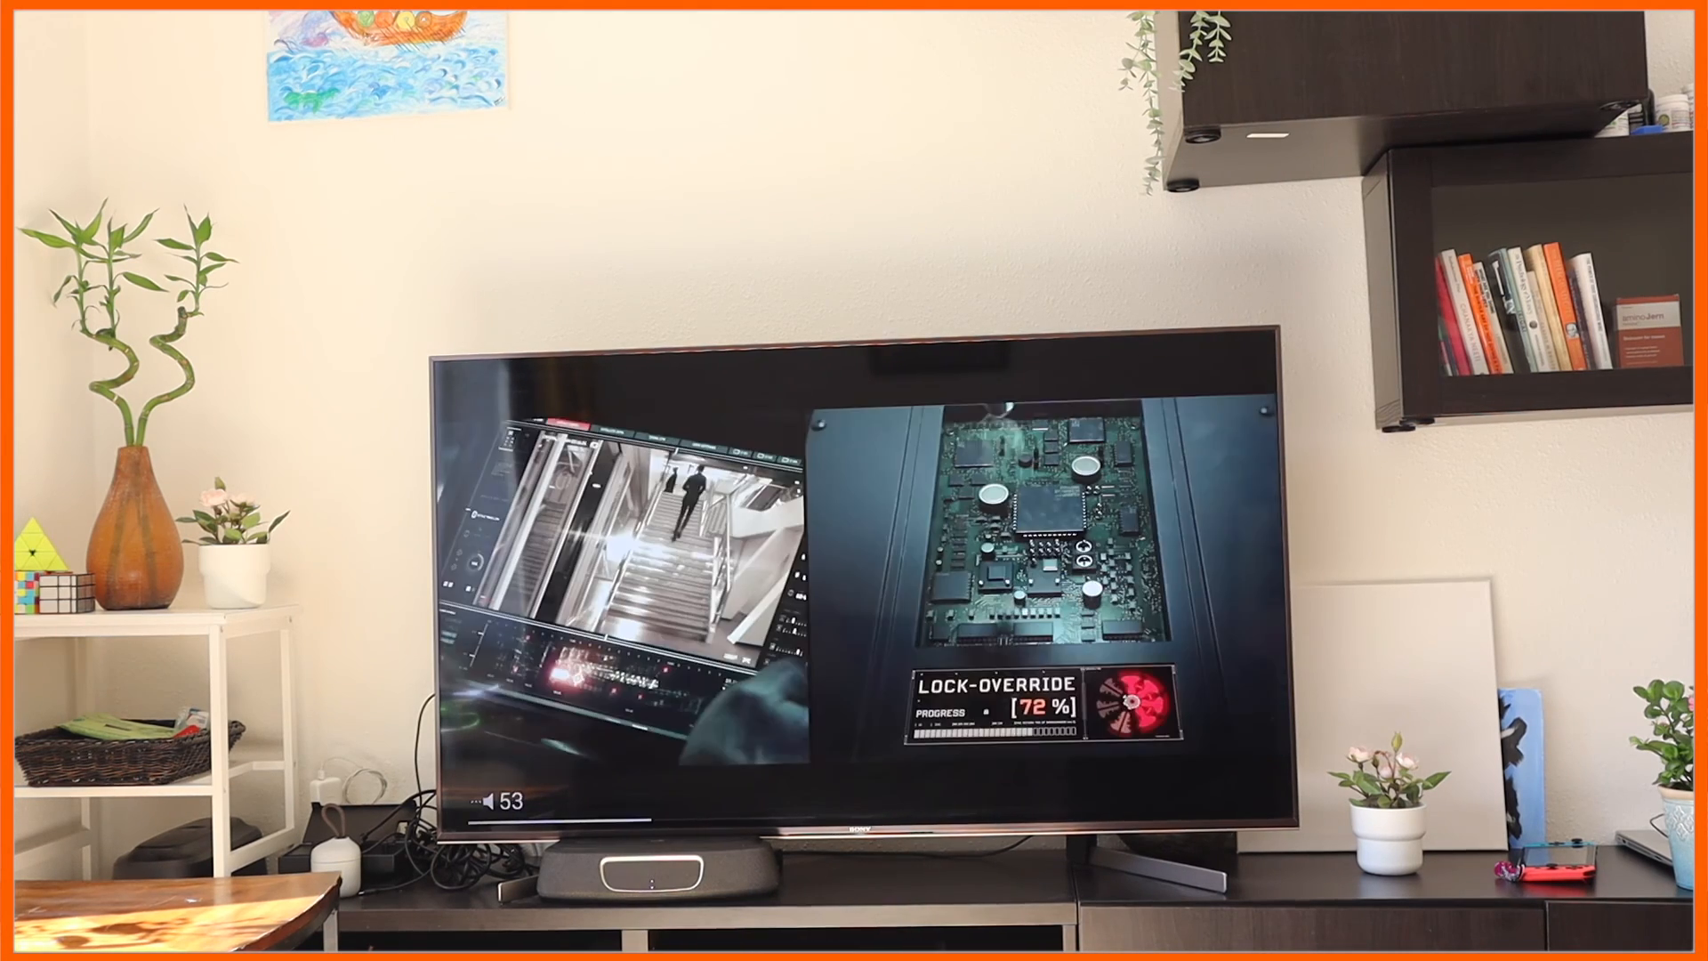